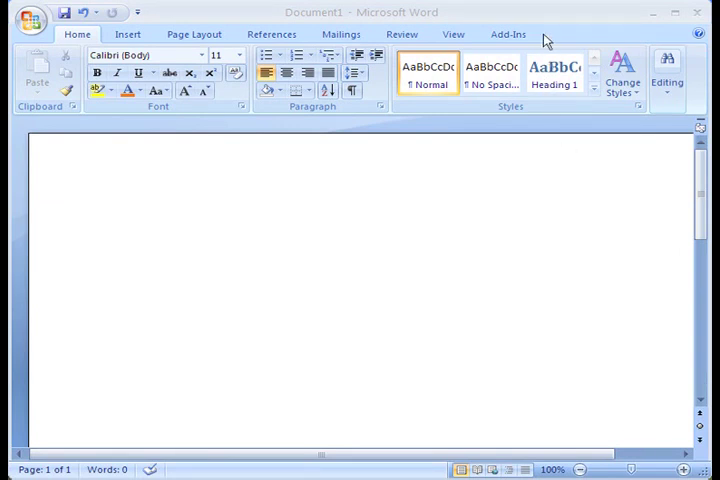
{"action": "mouse_move", "coordinate": [552, 38]}
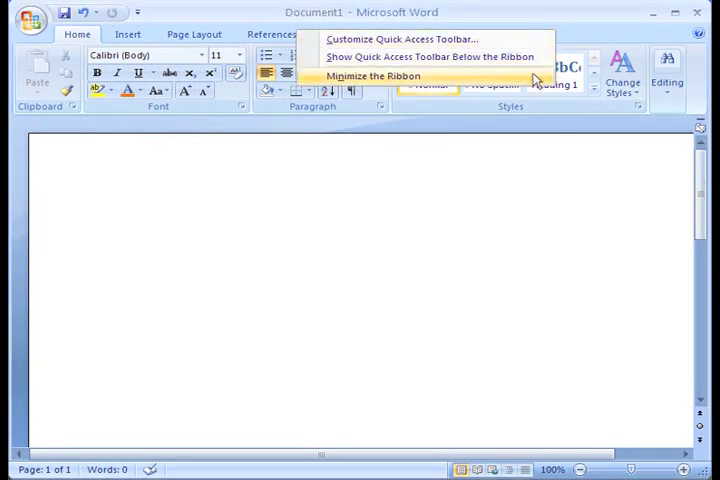
Minimize the ribbon to tab names only, then restore the full ribbon
{"action": "left_click", "coordinate": [372, 76]}
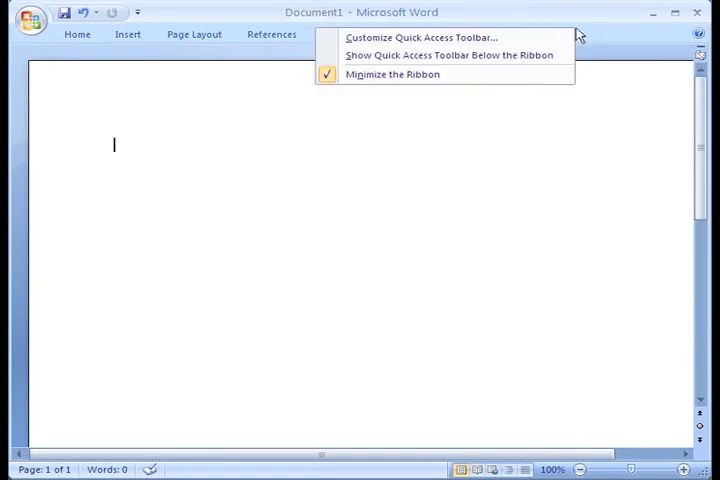
{"action": "left_click", "coordinate": [392, 74]}
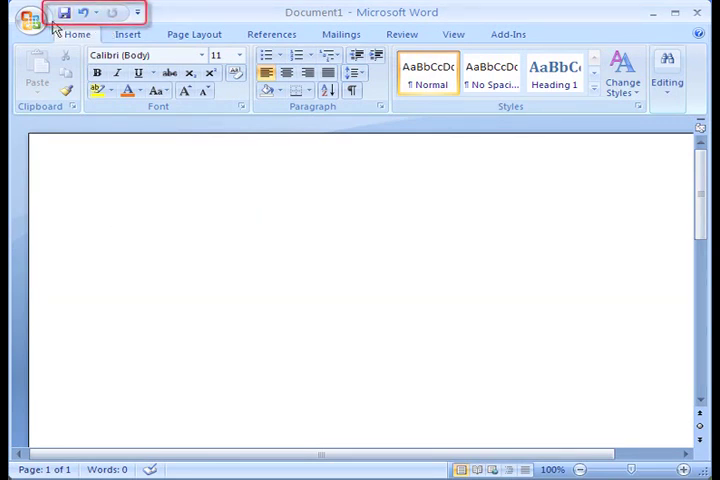
{"action": "left_click", "coordinate": [112, 218]}
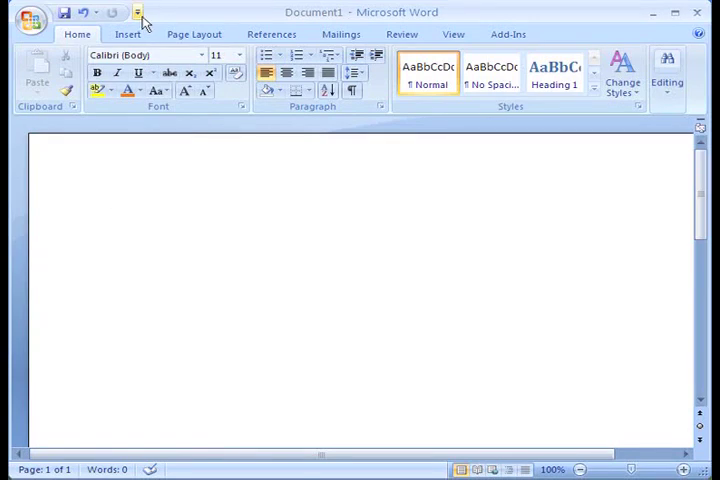
{"action": "mouse_move", "coordinate": [138, 12]}
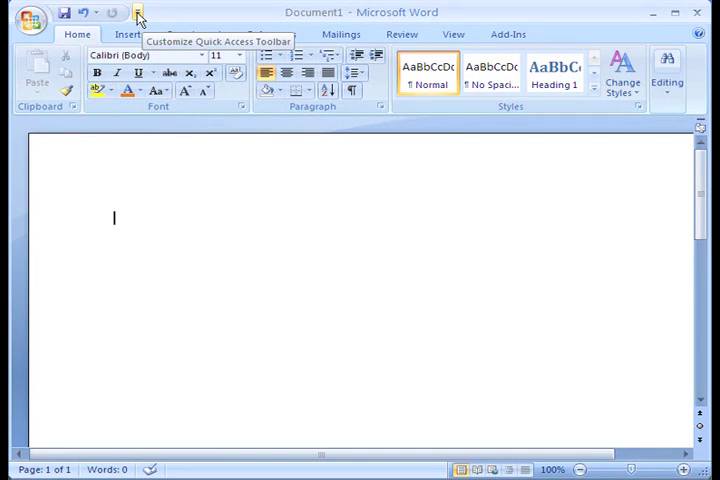
Review Quick Access Toolbar customize options, show the rulers, and begin the document with 'The'
{"action": "left_click", "coordinate": [138, 12]}
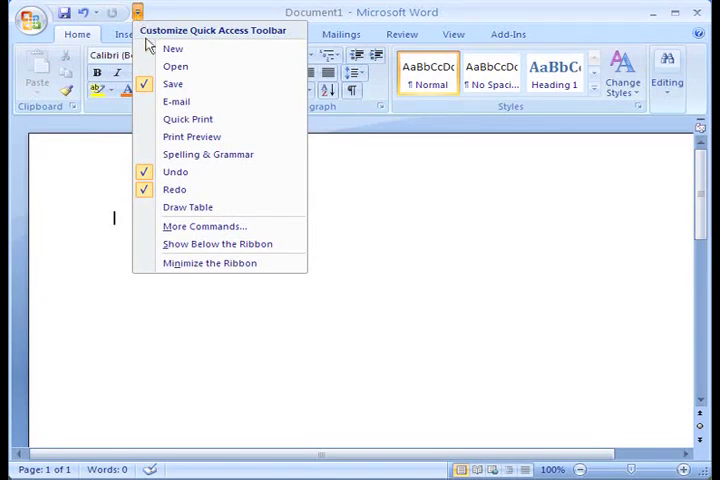
{"action": "mouse_move", "coordinate": [196, 172]}
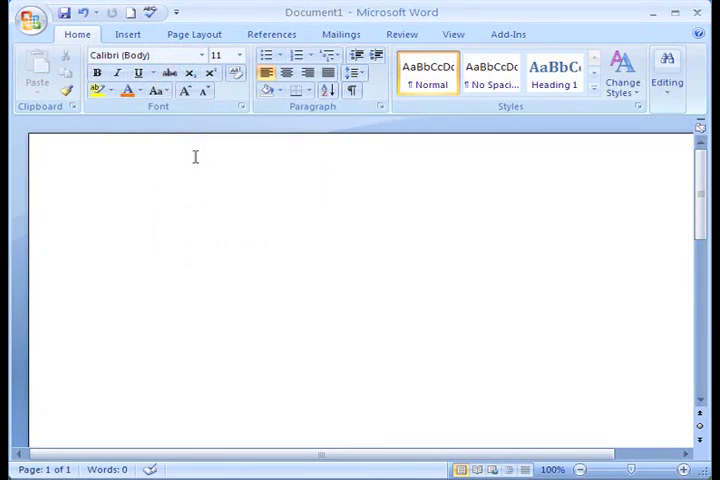
{"action": "mouse_move", "coordinate": [192, 156]}
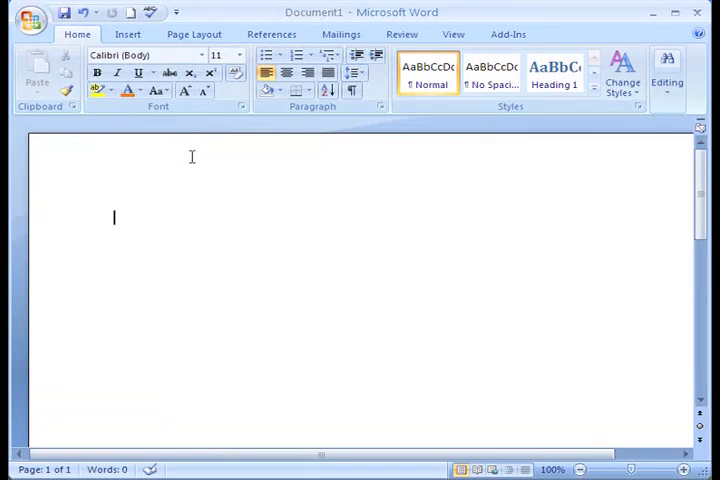
{"action": "mouse_move", "coordinate": [668, 184]}
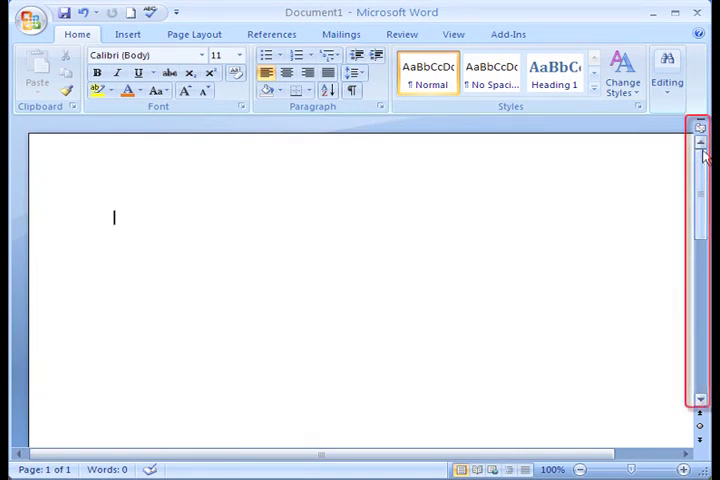
{"action": "left_click", "coordinate": [700, 128]}
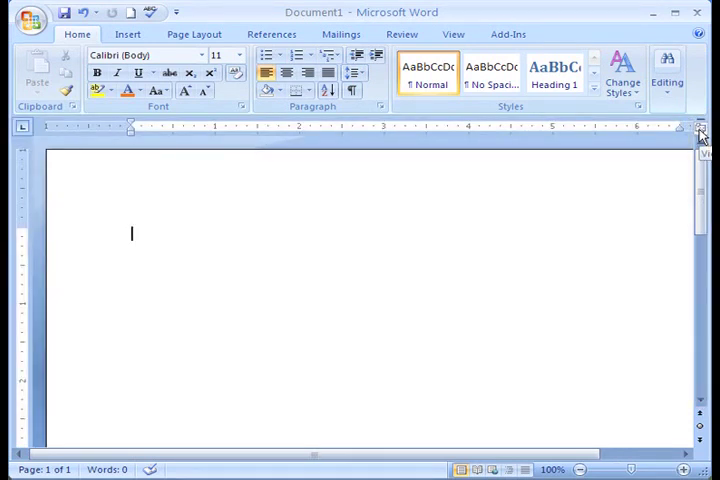
{"action": "mouse_move", "coordinate": [372, 296]}
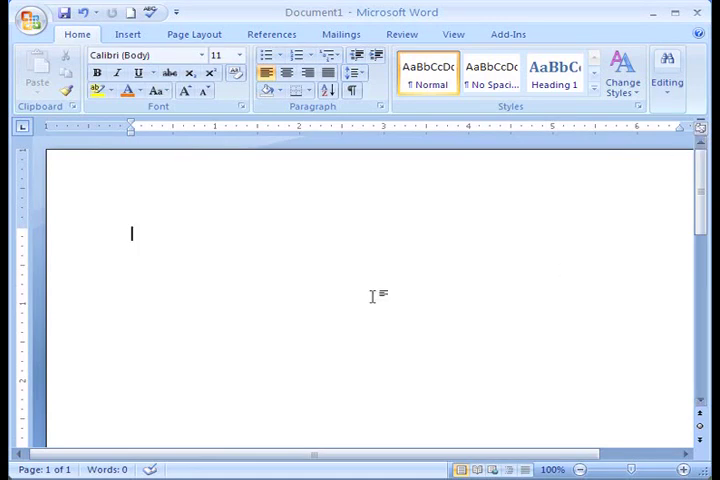
{"action": "type", "text": "The"}
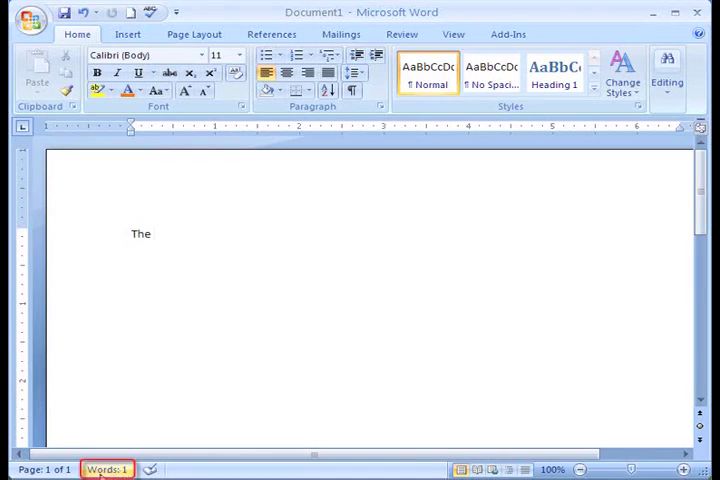
{"action": "left_click", "coordinate": [108, 468]}
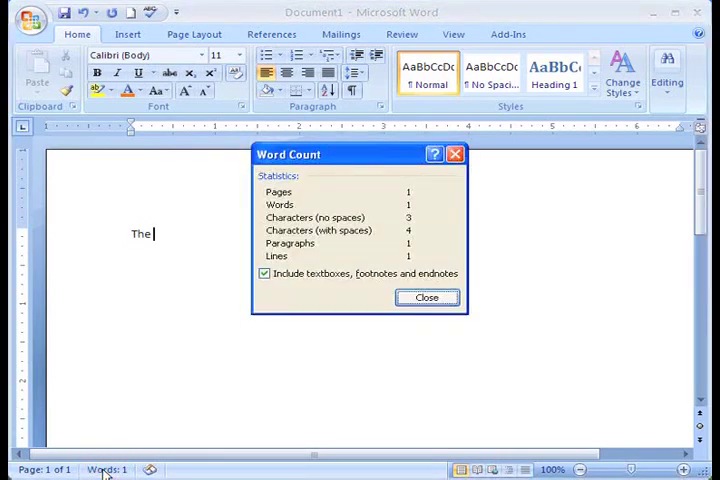
{"action": "left_click", "coordinate": [428, 296]}
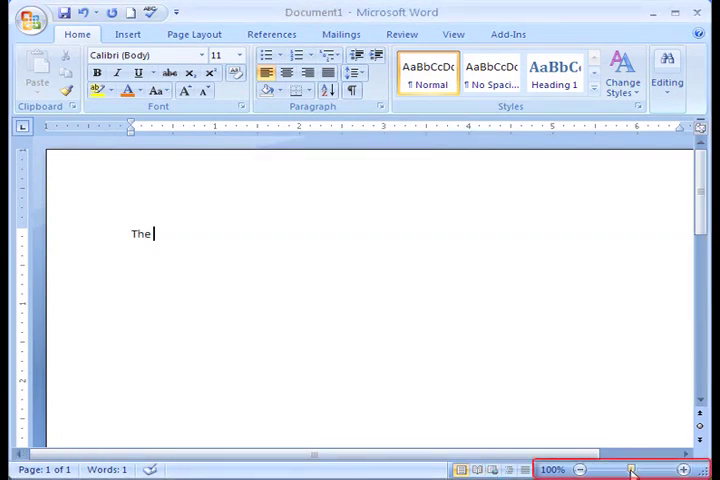
Increase the zoom with the status-bar slider so the page appears larger
{"action": "left_click_drag", "start_coordinate": [632, 470], "coordinate": [616, 470]}
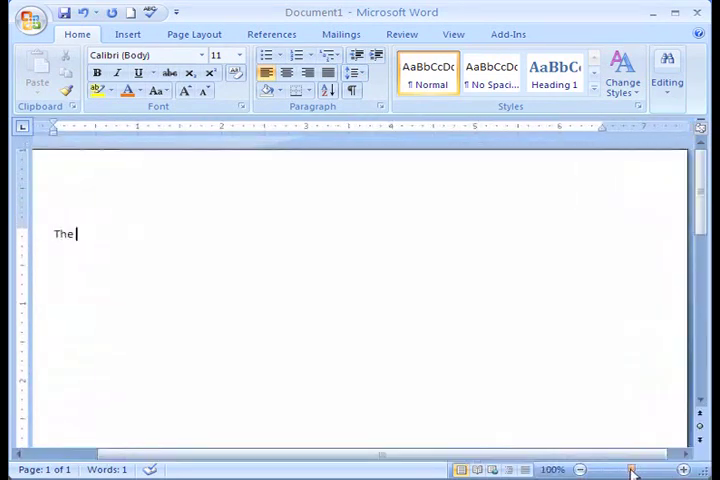
{"action": "mouse_move", "coordinate": [144, 240]}
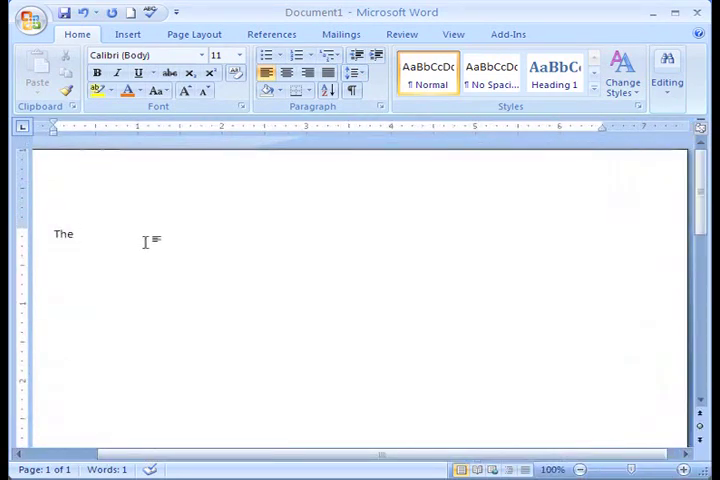